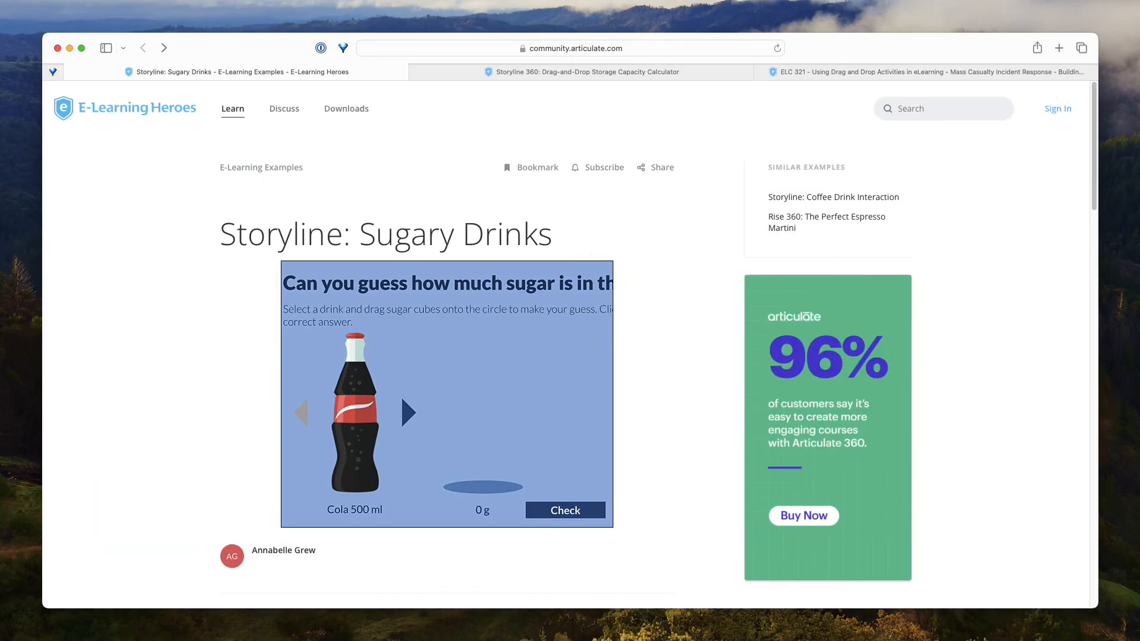
pyautogui.moveTo(78, 566)
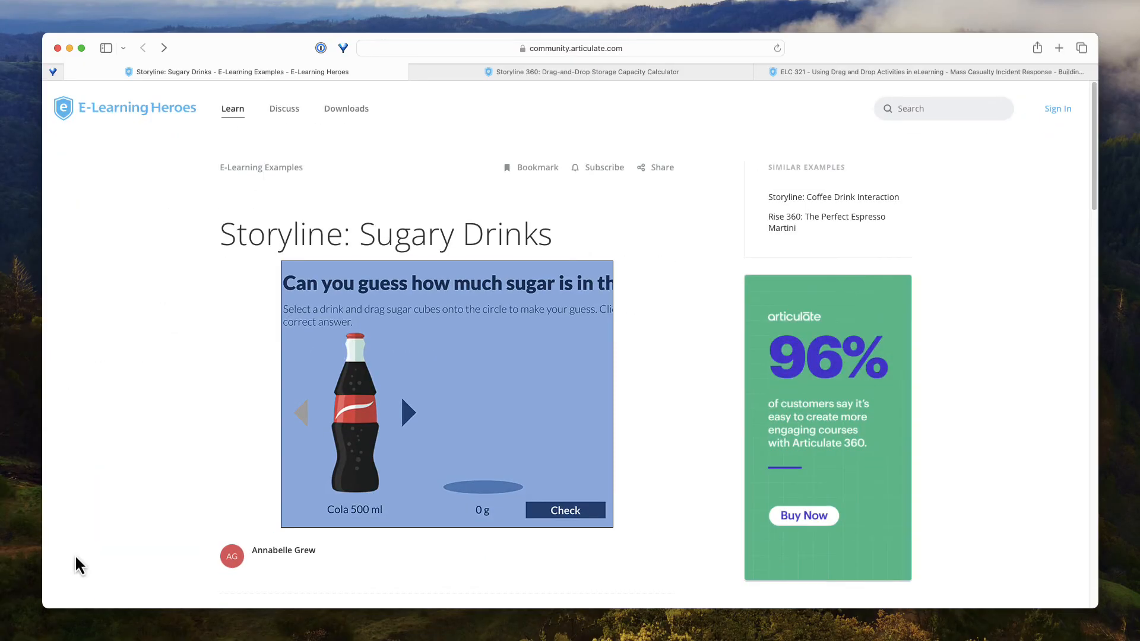
pyautogui.moveTo(165, 443)
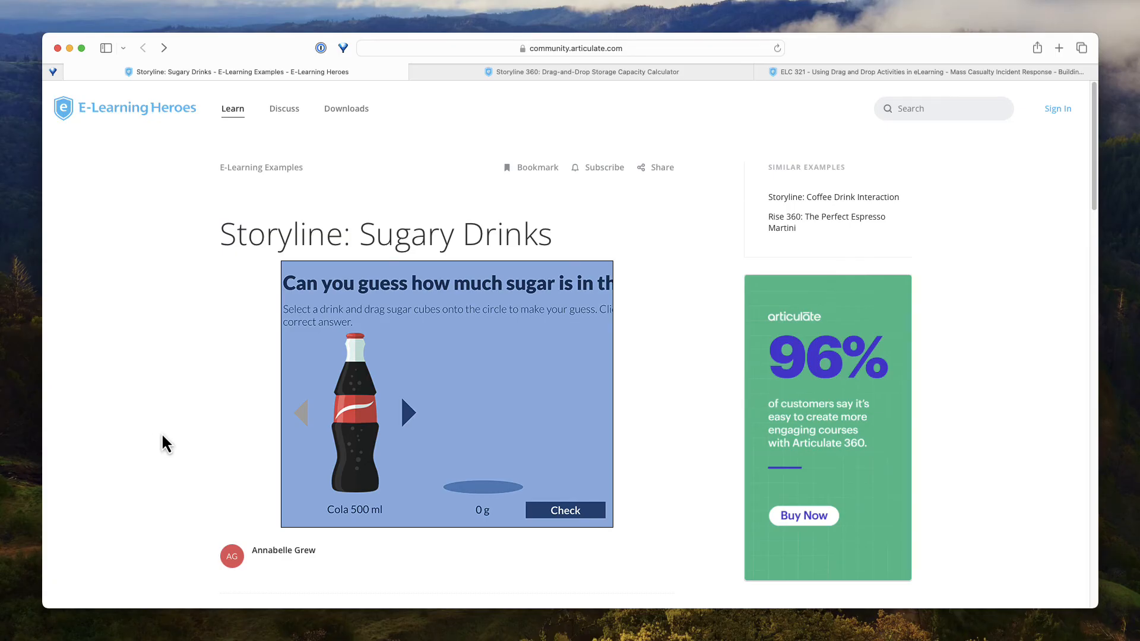
# Scroll the Sugary Drinks example page and open its live project in a new tab
pyautogui.scroll(-3)
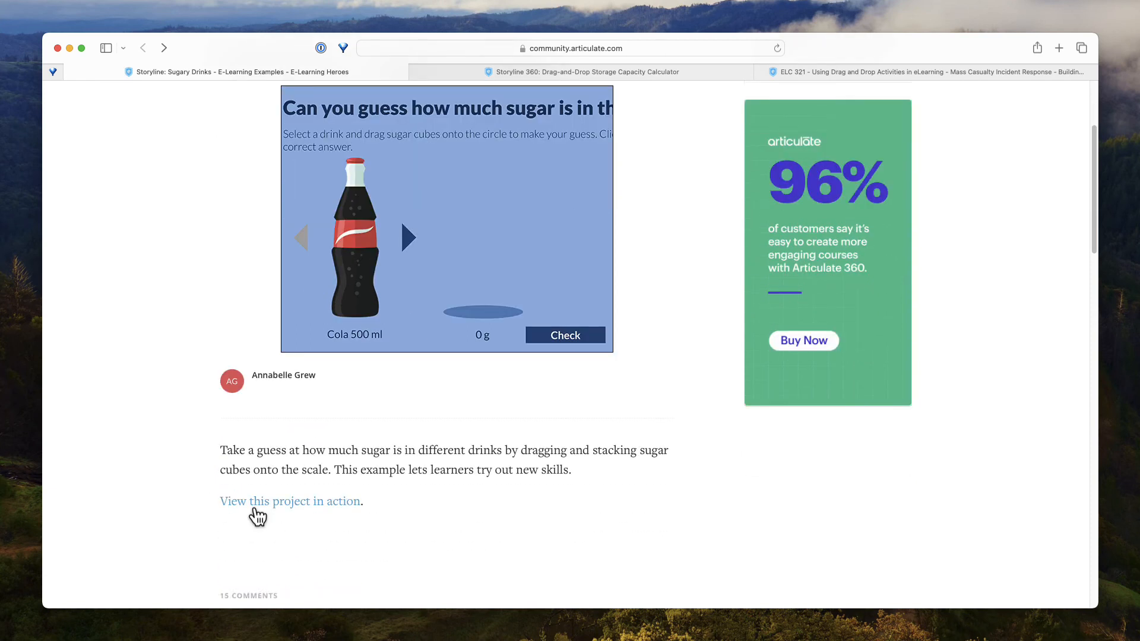
pyautogui.click(290, 501)
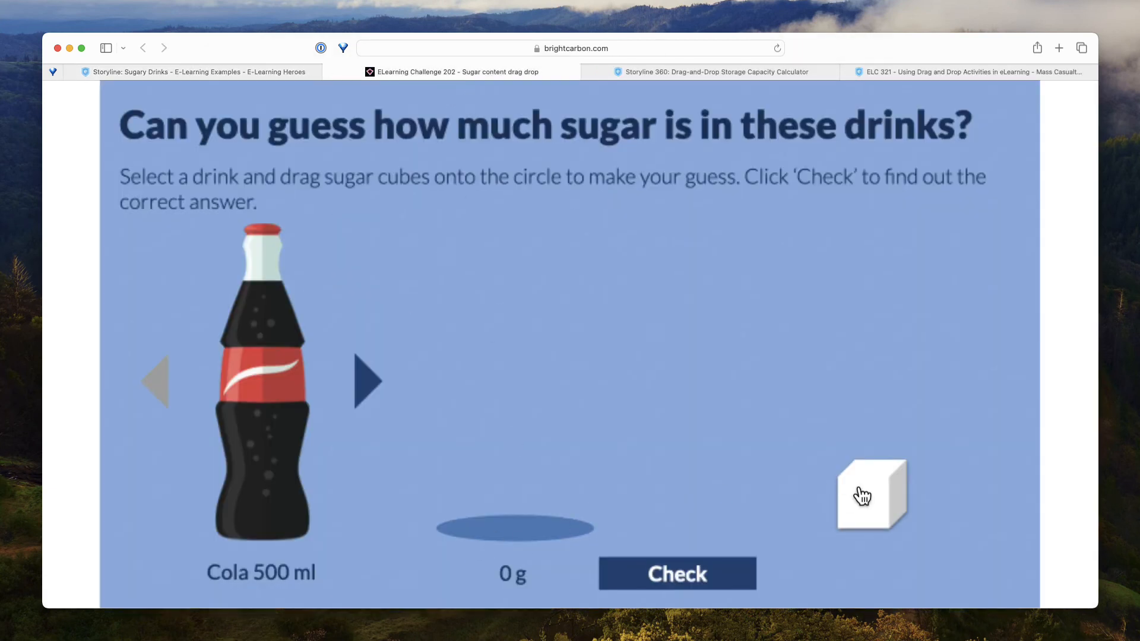
pyautogui.moveTo(204, 313)
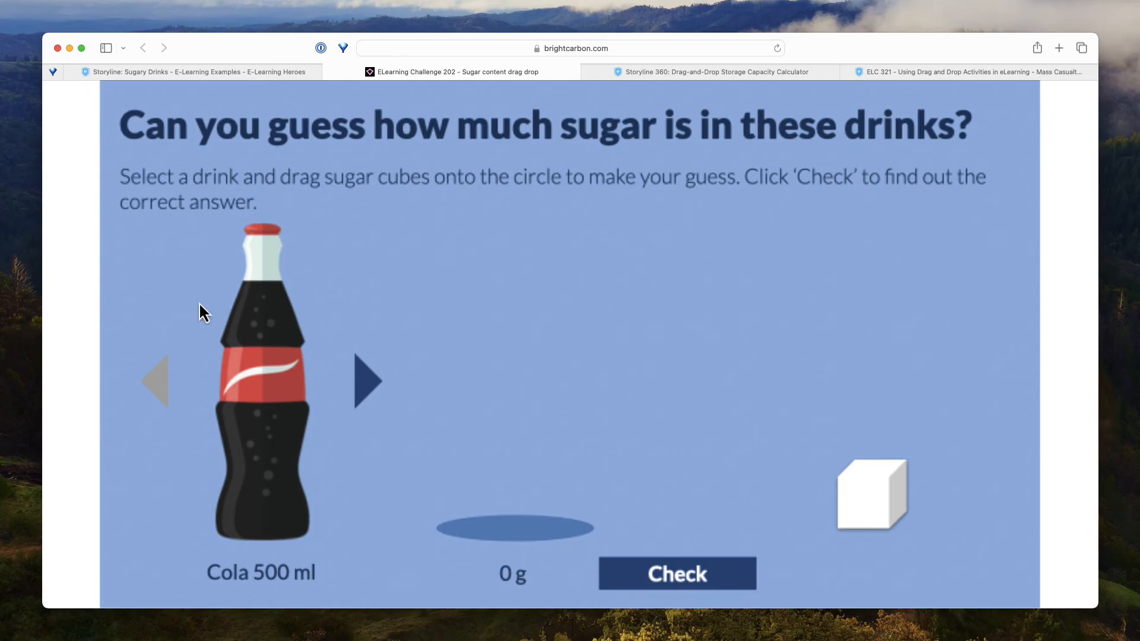
pyautogui.moveTo(414, 267)
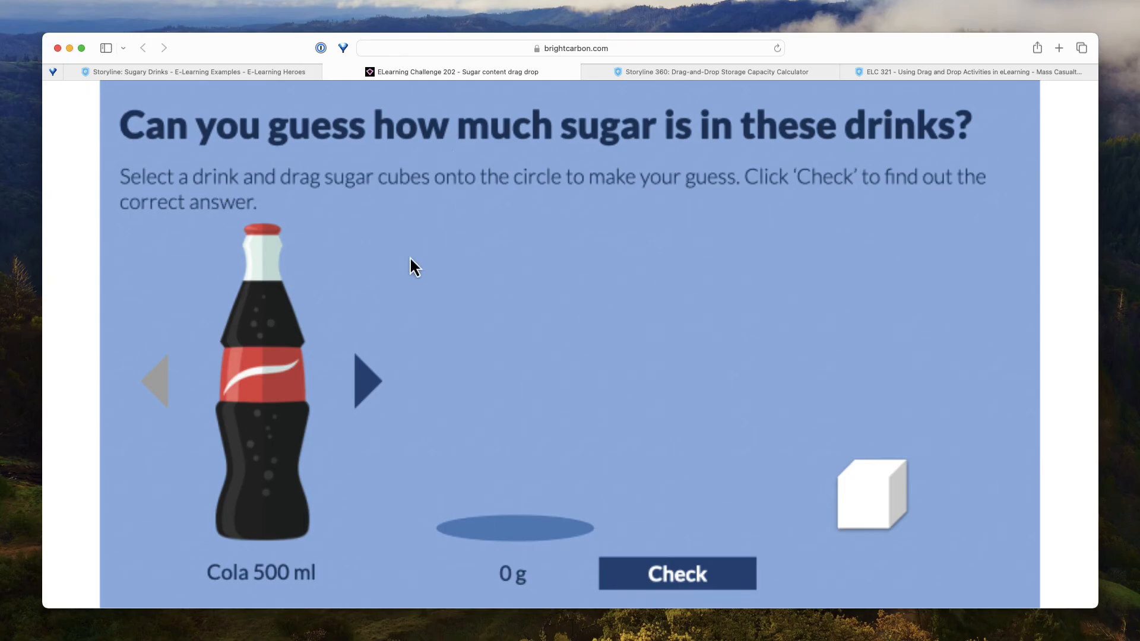
# Return to the Cola 500 ml drink and place a first sugar cube on the circle (4 g)
pyautogui.click(368, 380)
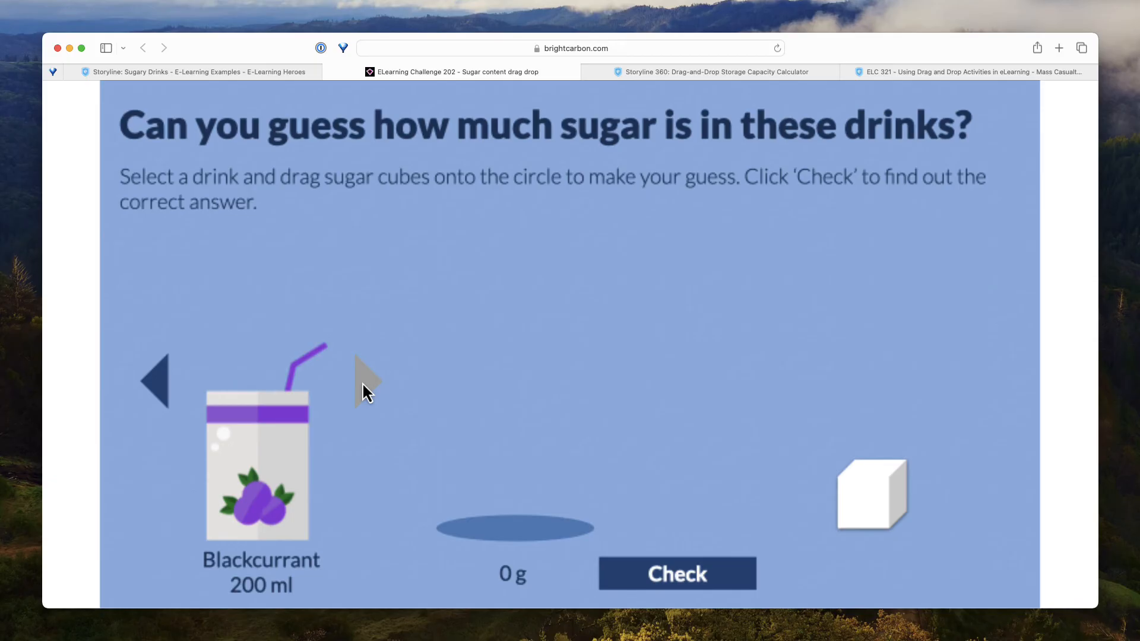
pyautogui.click(367, 380)
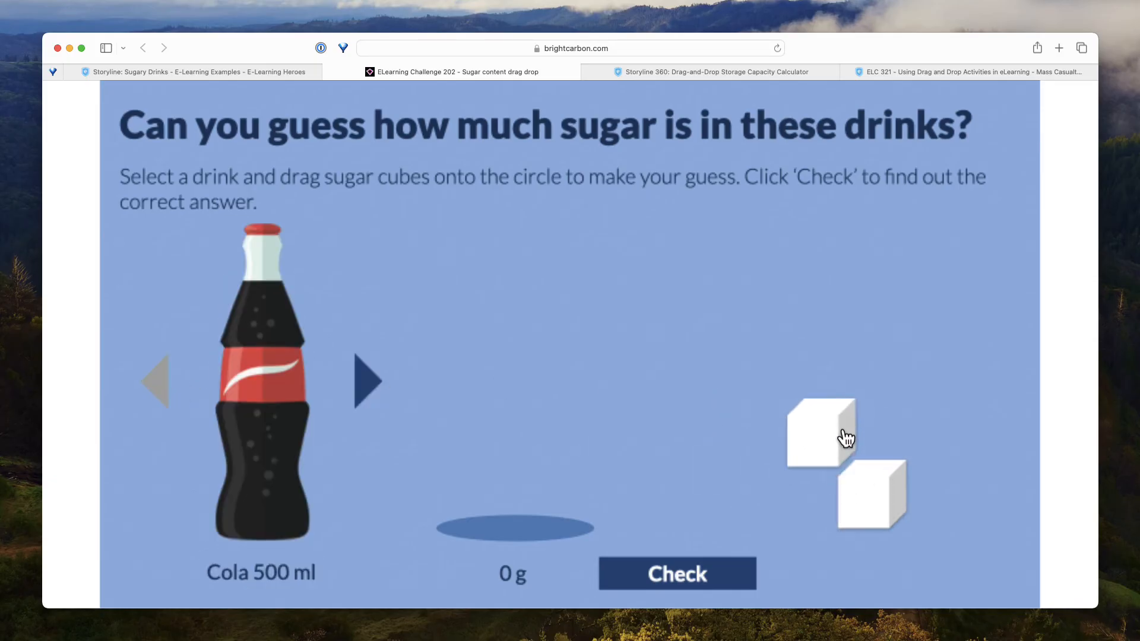
pyautogui.moveTo(822, 433); pyautogui.dragTo(852, 497)
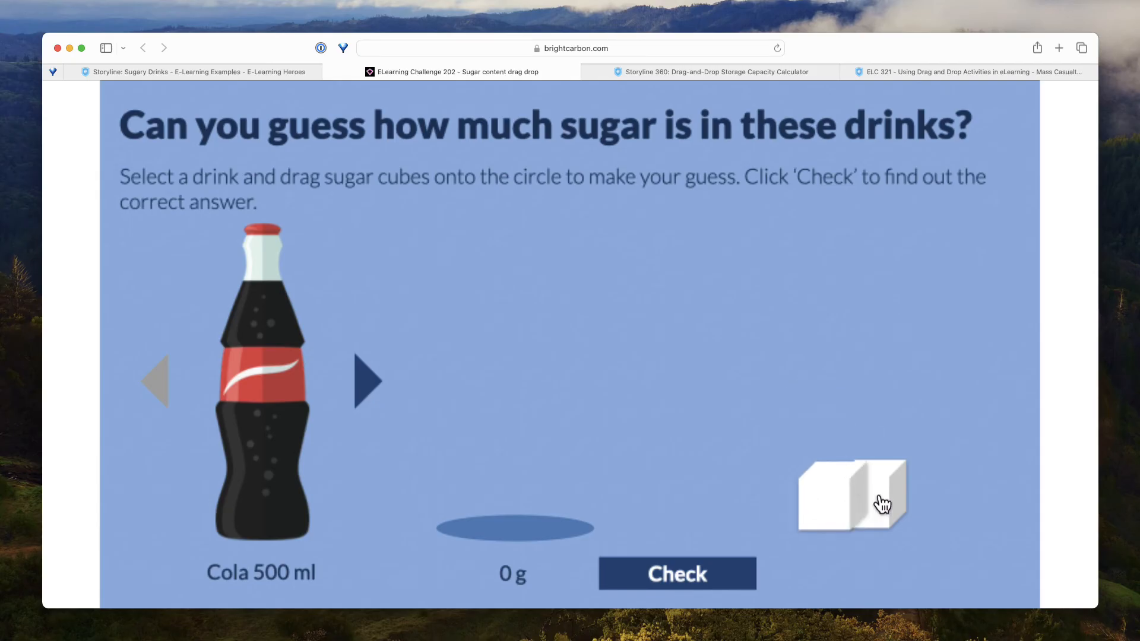
pyautogui.moveTo(852, 495); pyautogui.dragTo(518, 496)
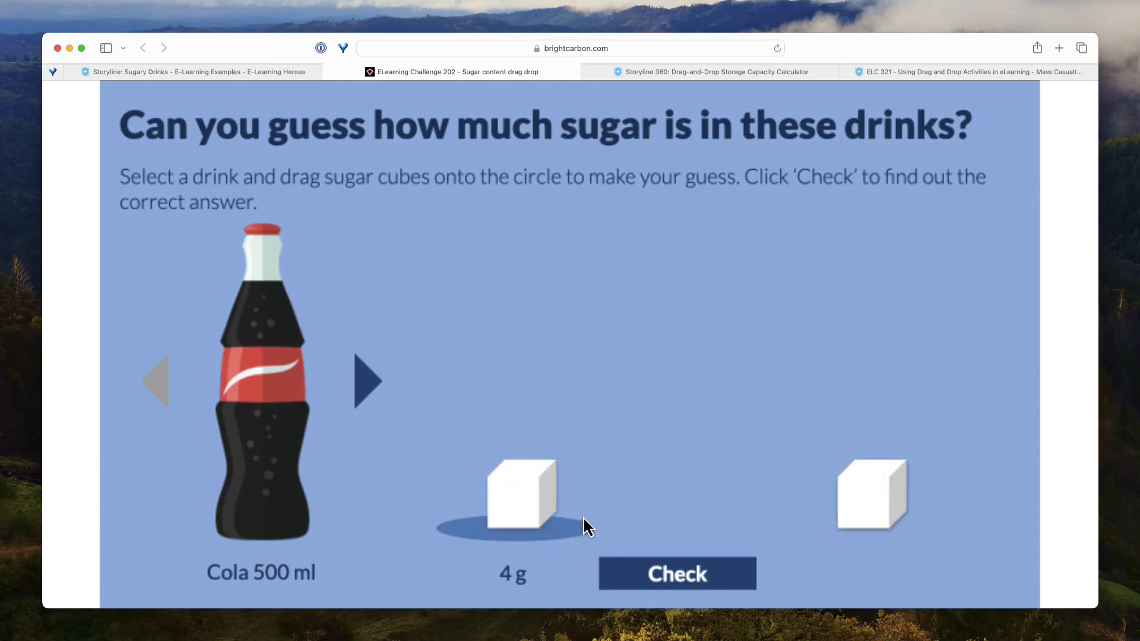
pyautogui.moveTo(840, 505)
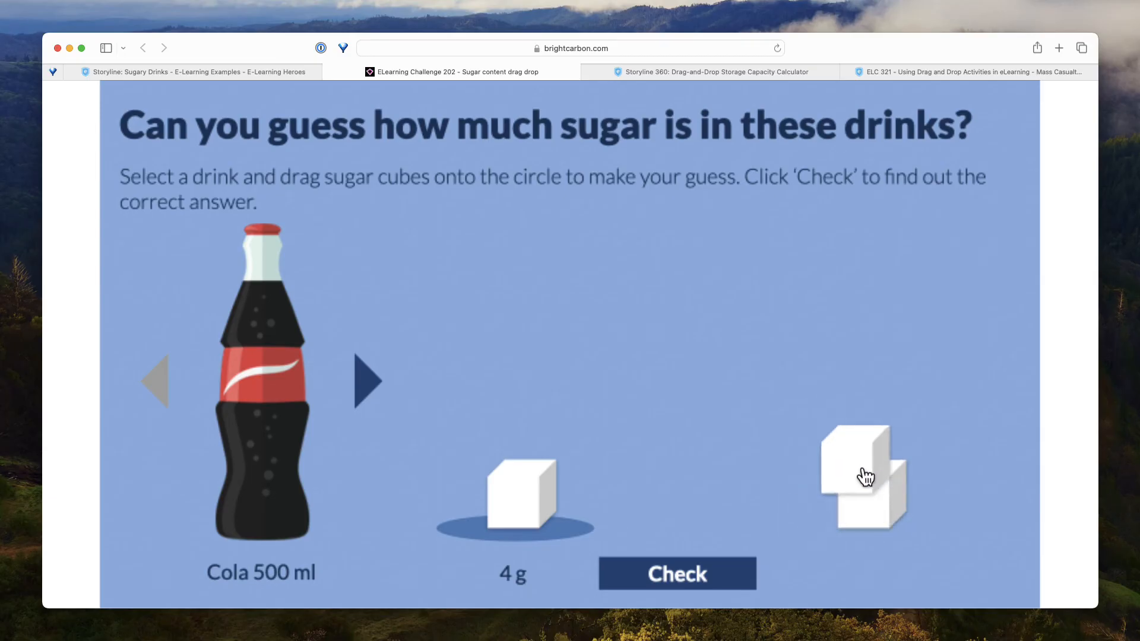
# Stack more cubes up to 32 g, check the answer, then view the Storage Capacity Calculator example
pyautogui.moveTo(866, 476); pyautogui.dragTo(776, 341)
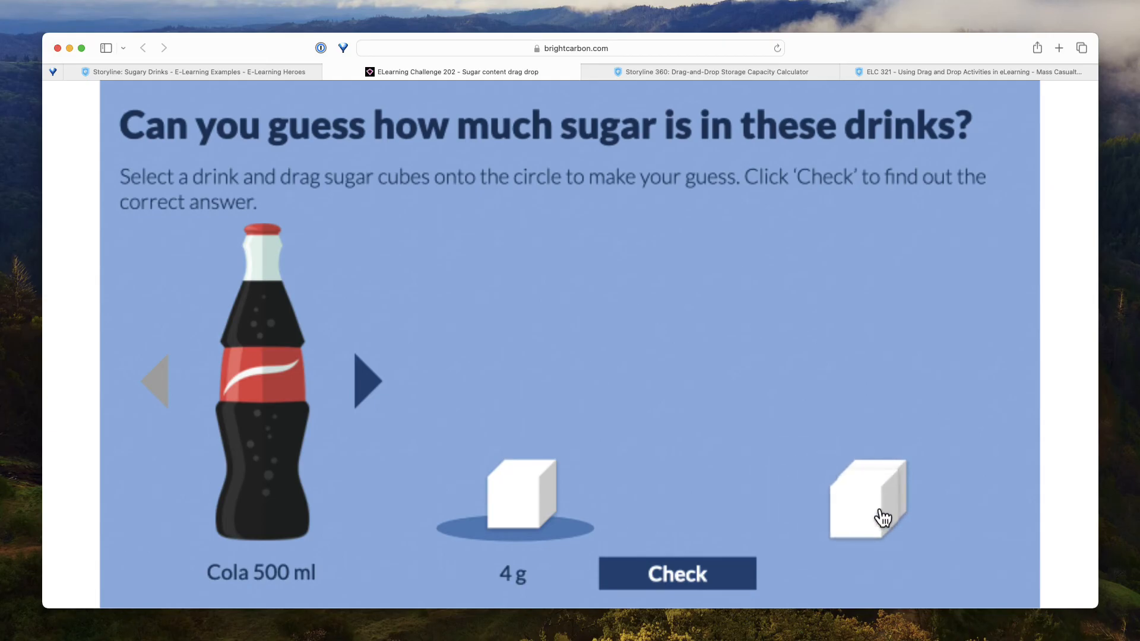
pyautogui.moveTo(868, 499); pyautogui.dragTo(631, 476)
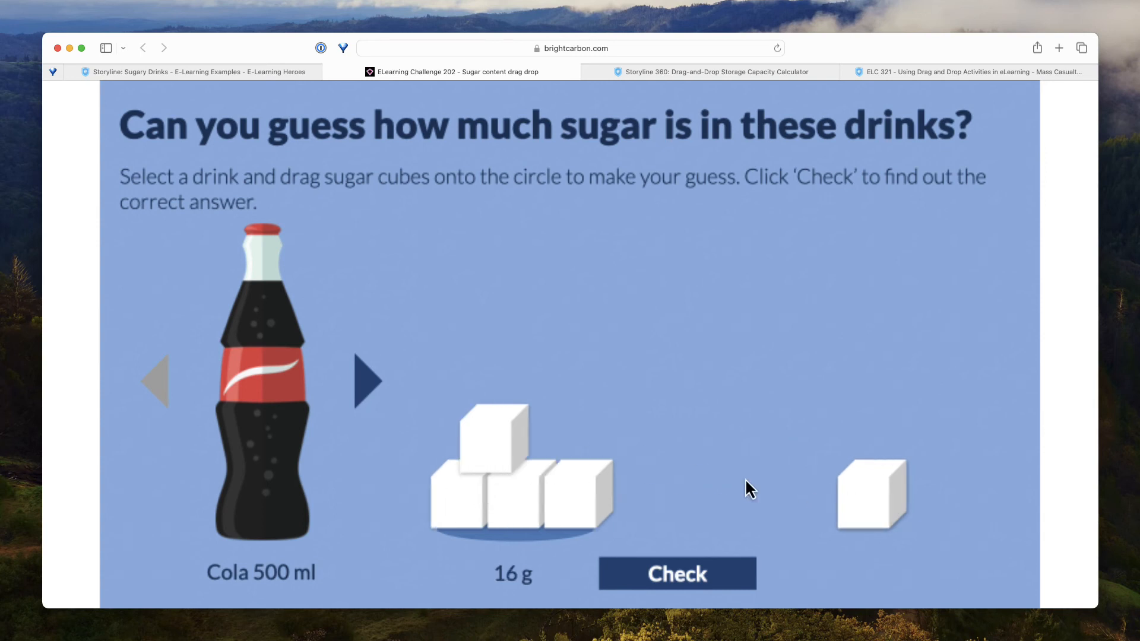
pyautogui.moveTo(871, 495); pyautogui.dragTo(553, 400)
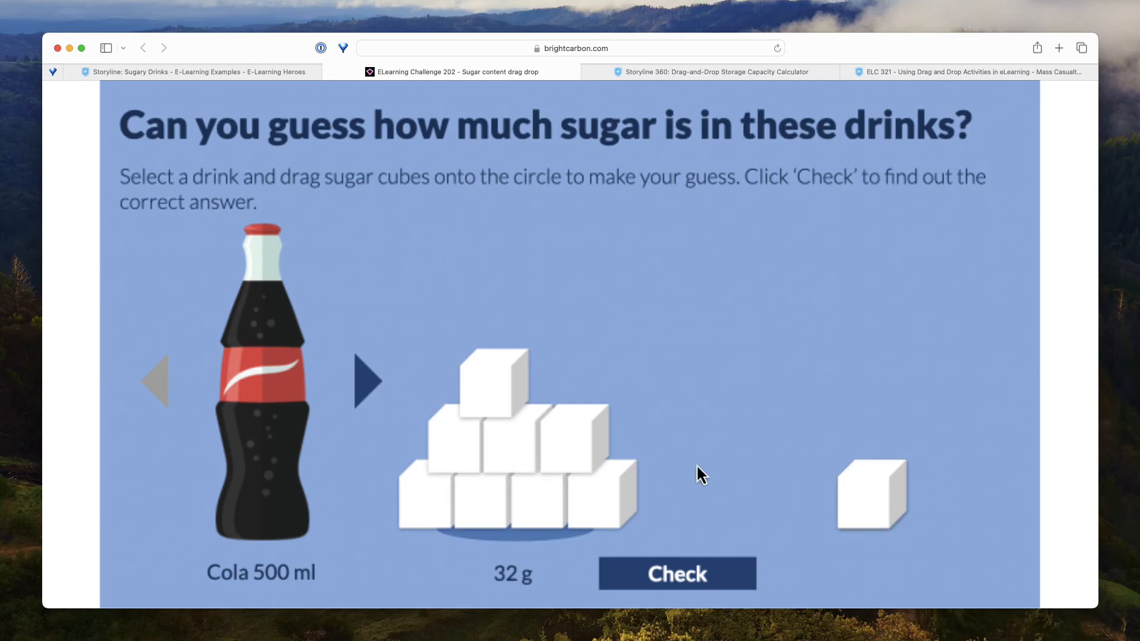
pyautogui.click(677, 573)
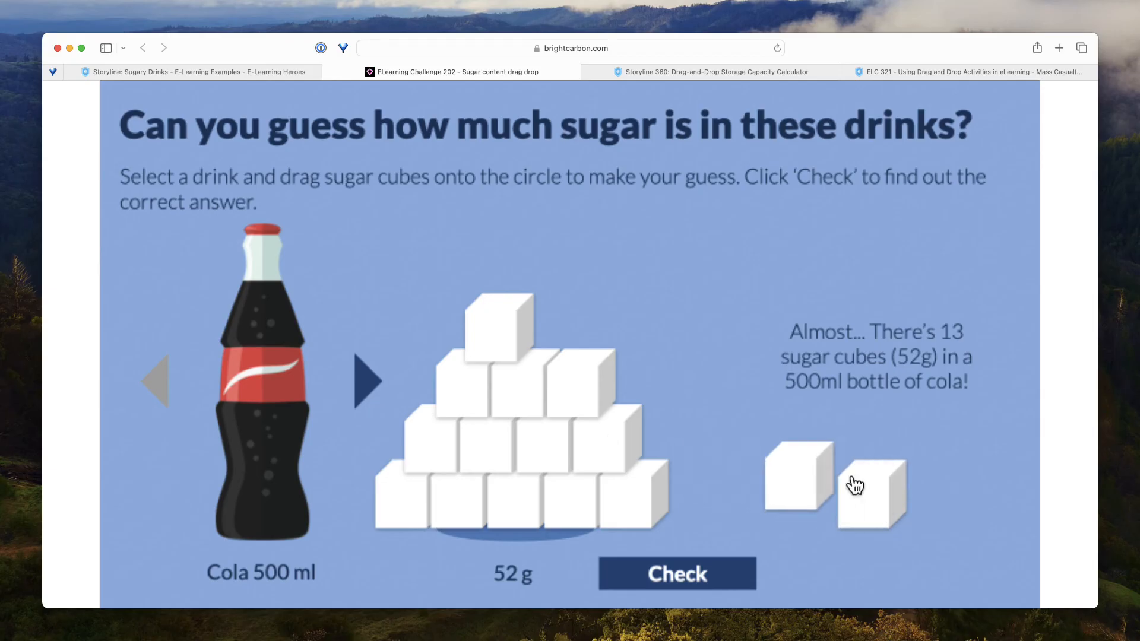
pyautogui.click(716, 71)
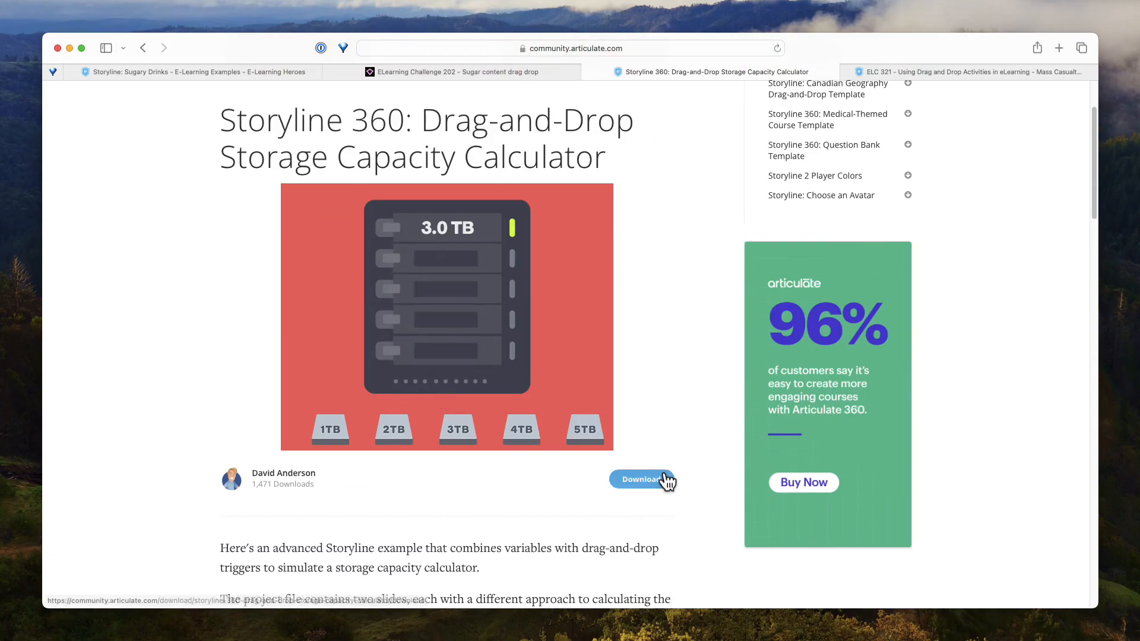
# Scroll the Storage Capacity Calculator page, then switch to the ELC 321 mass casualty article
pyautogui.scroll(-3)
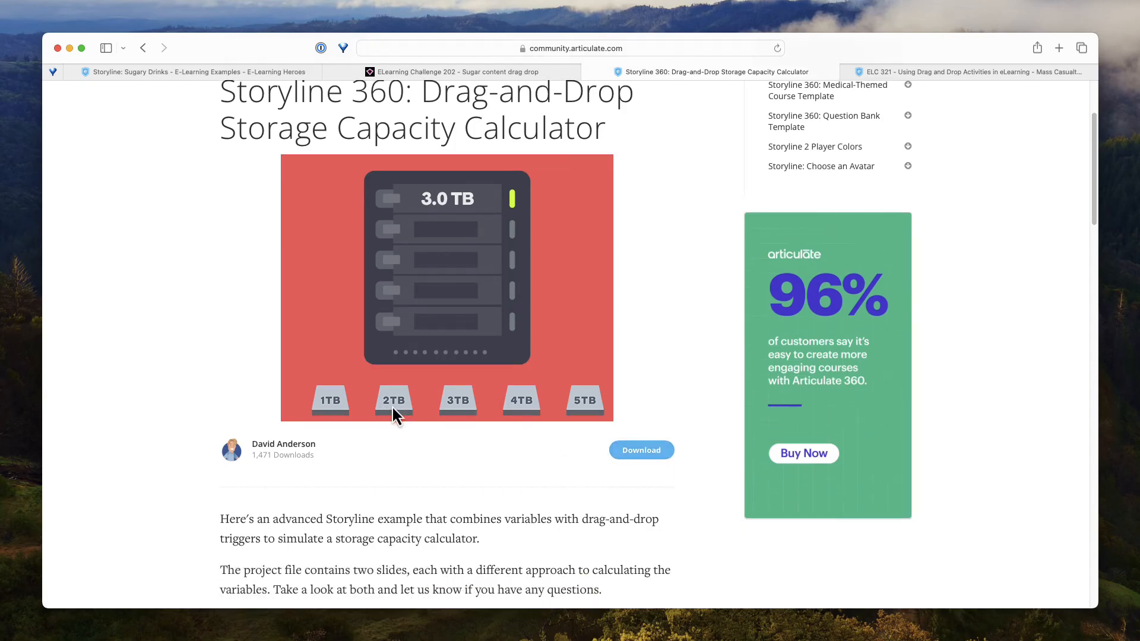
pyautogui.moveTo(430, 408)
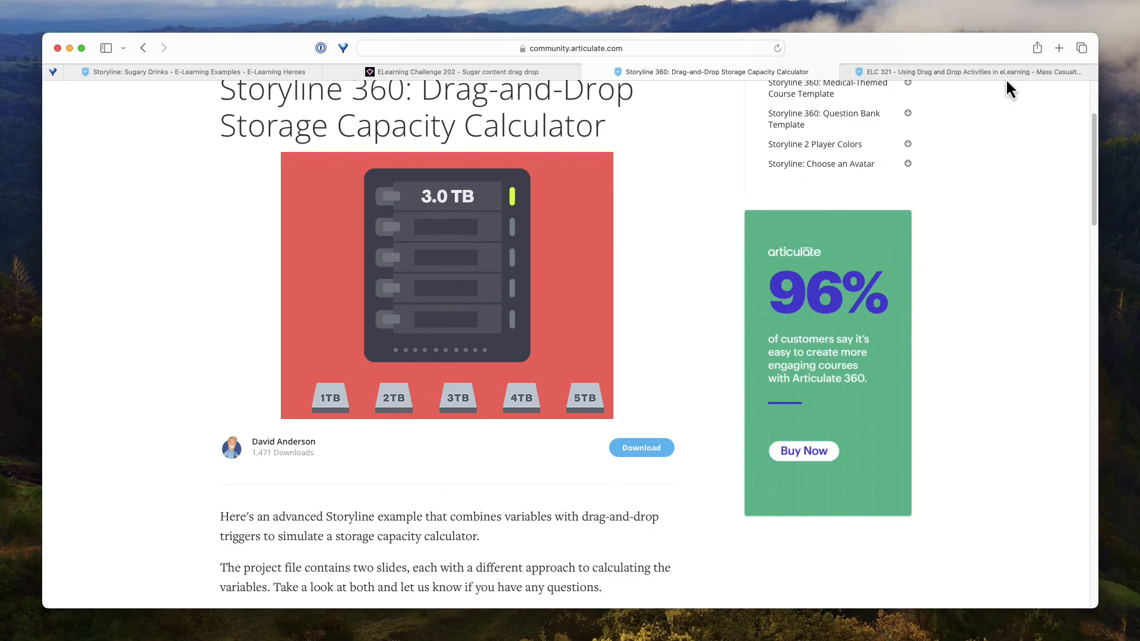
pyautogui.click(968, 72)
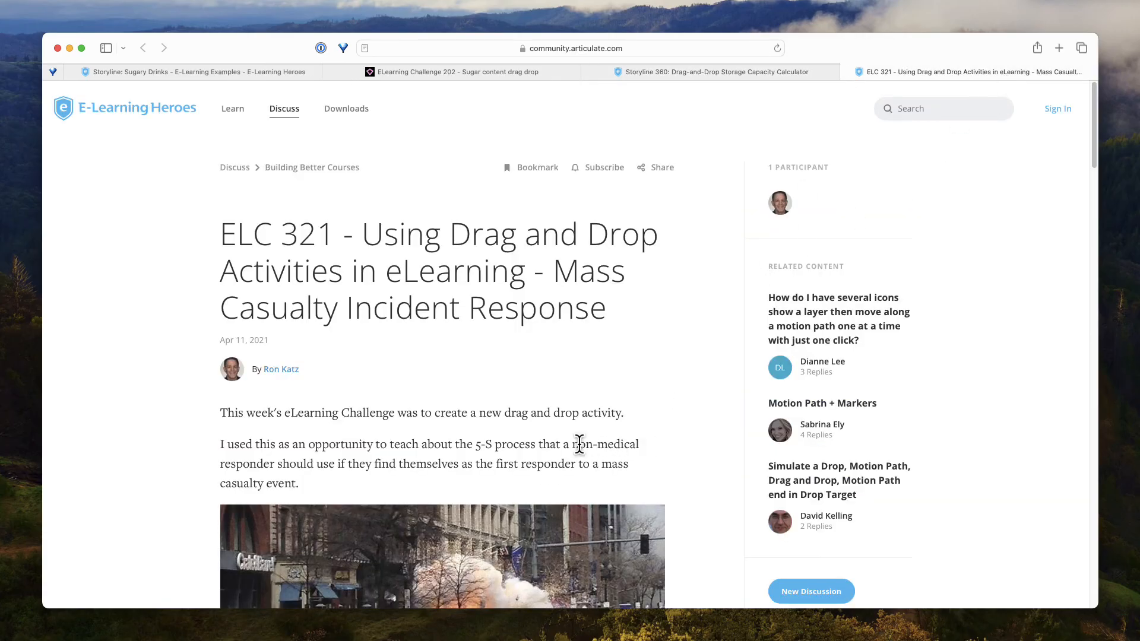
# Read down the ELC 321 post and open its 360.articulate.com review link below the triage chart
pyautogui.scroll(-3)
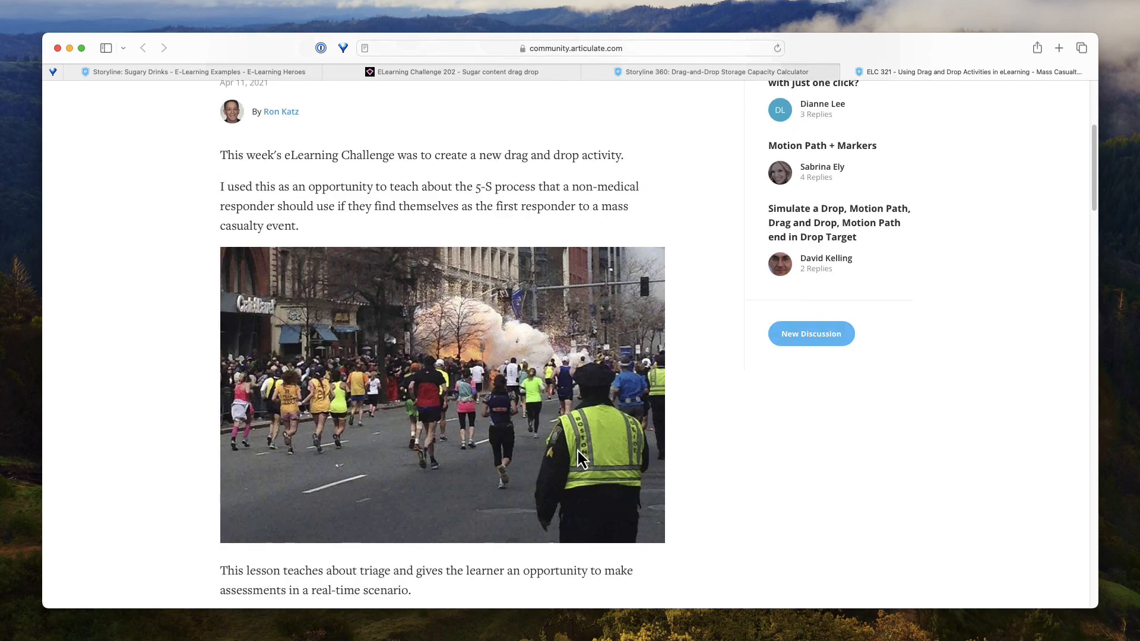
pyautogui.scroll(-3)
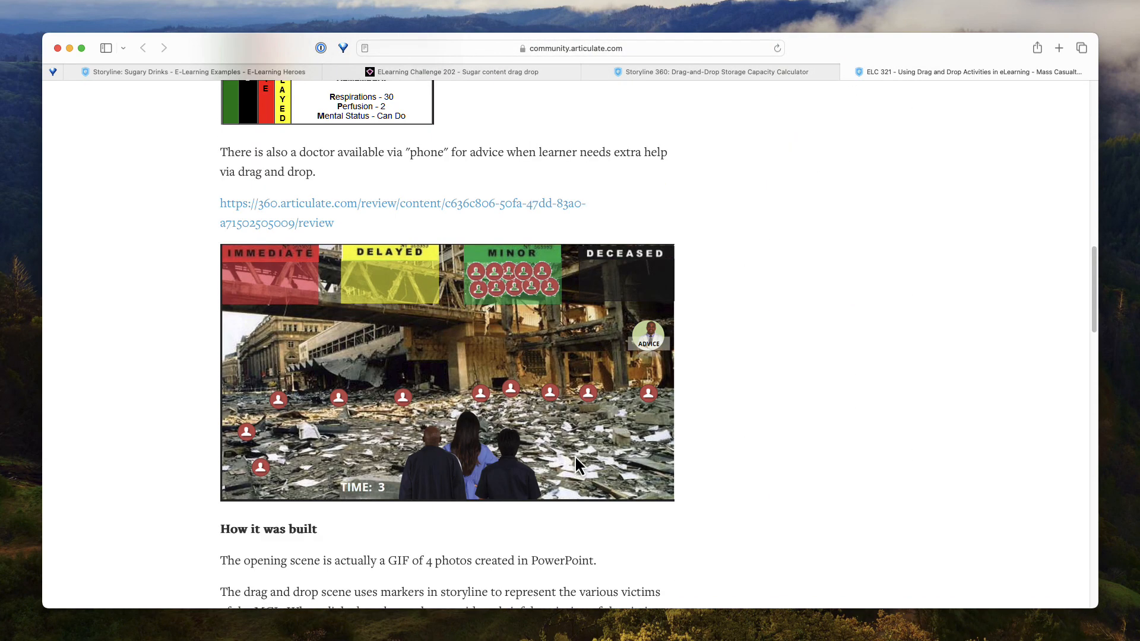
pyautogui.scroll(-3)
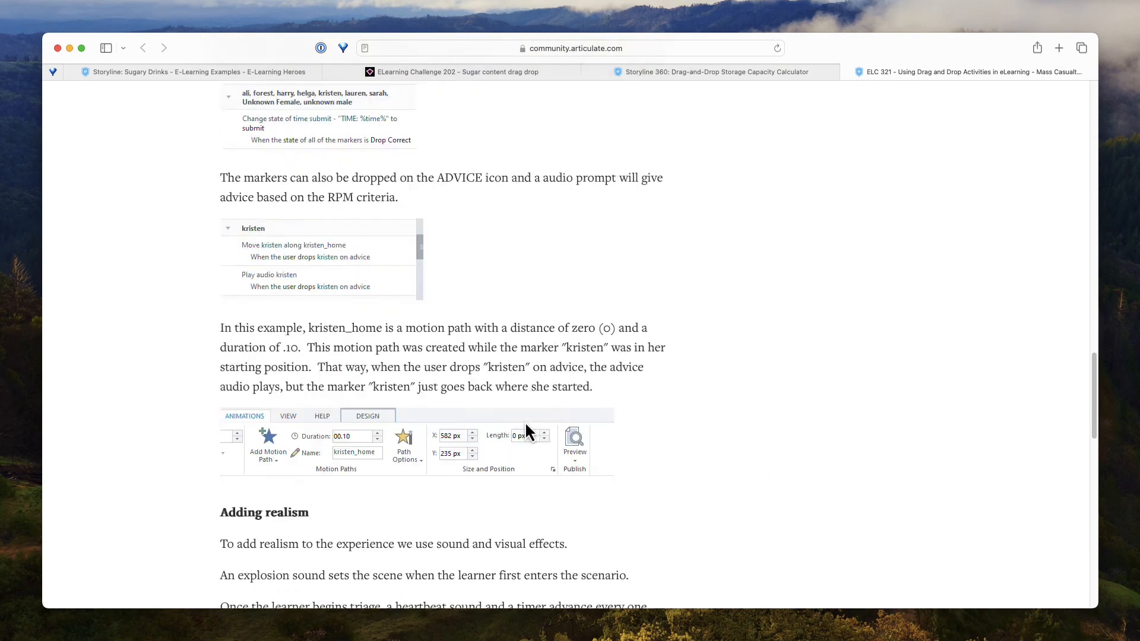
pyautogui.scroll(-3)
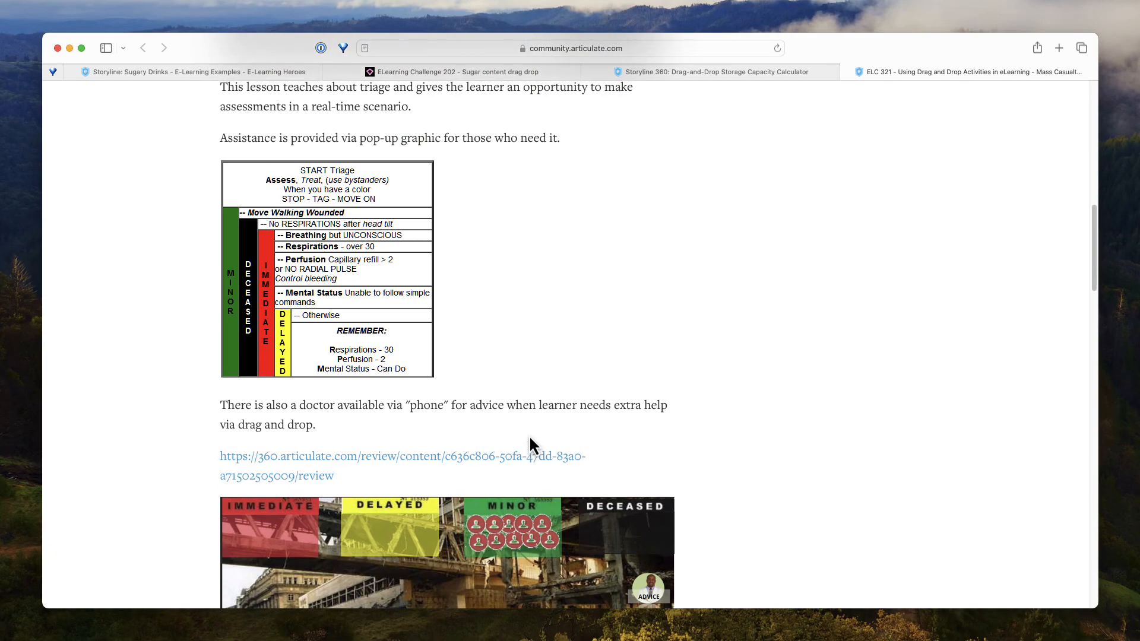
pyautogui.click(402, 456)
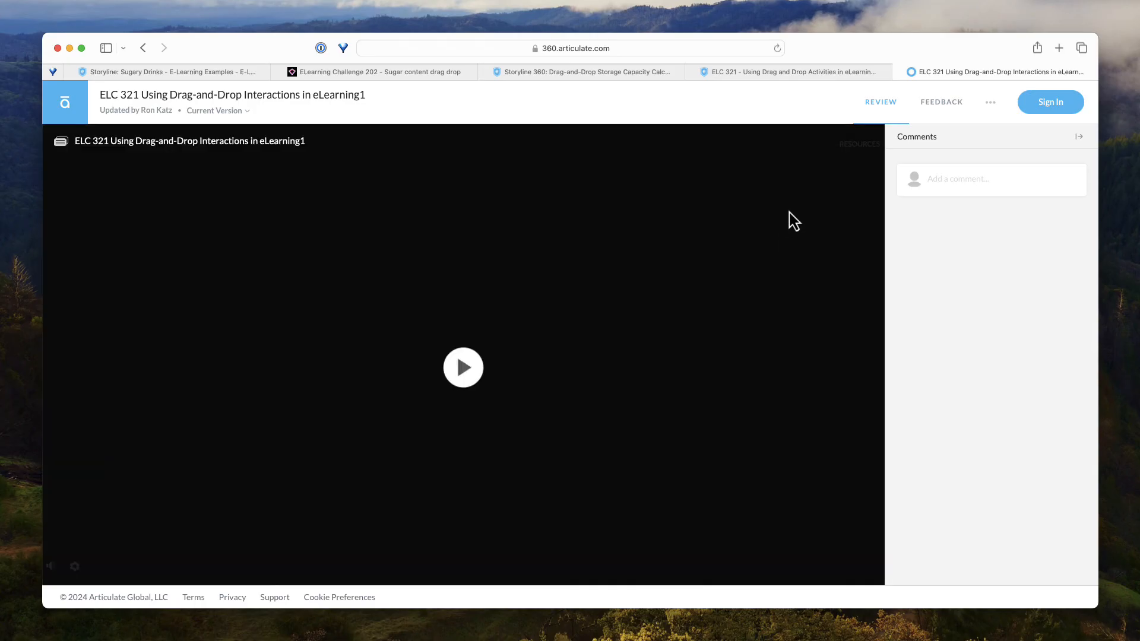
# Play the course, choose '5-S Action Plan', and START the triage drag-and-drop scenario
pyautogui.click(462, 367)
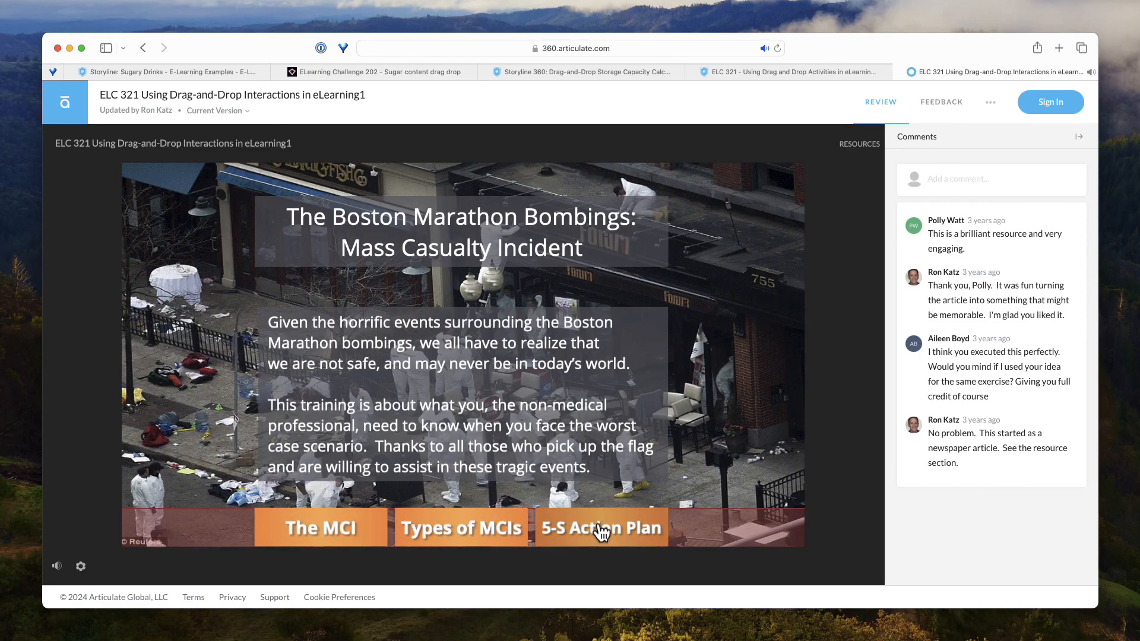
pyautogui.click(601, 527)
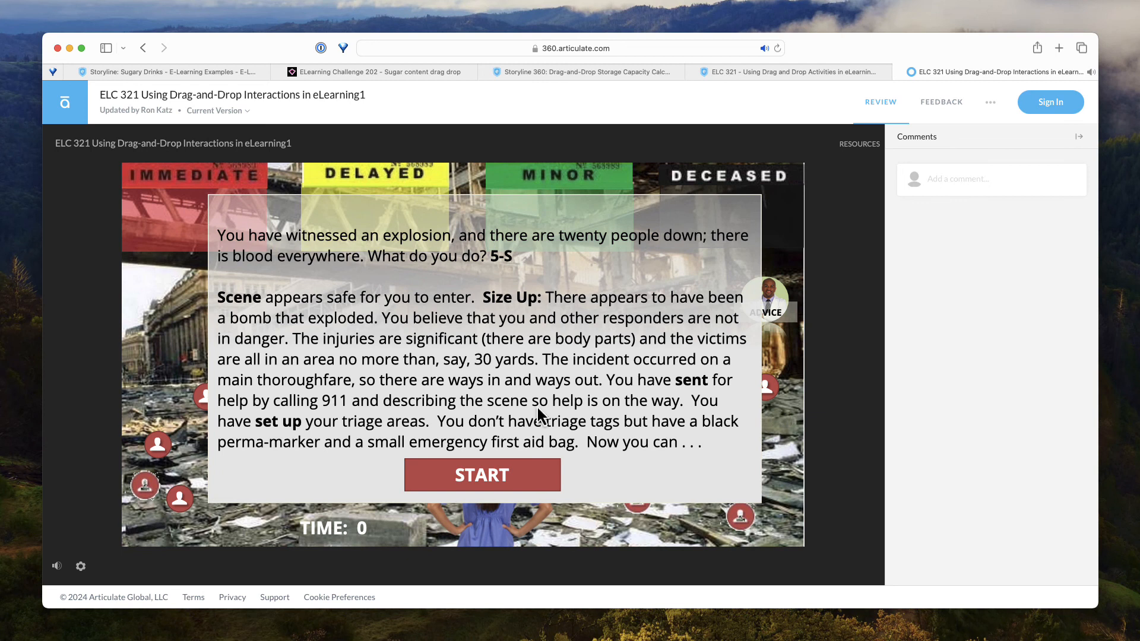
pyautogui.click(481, 475)
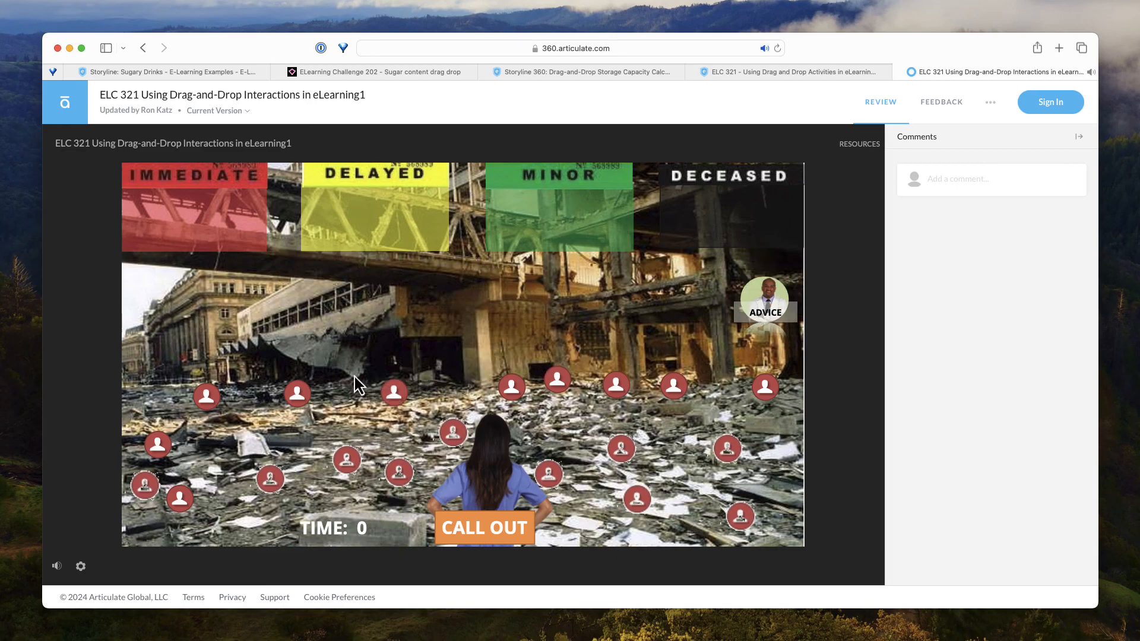
pyautogui.moveTo(612, 337)
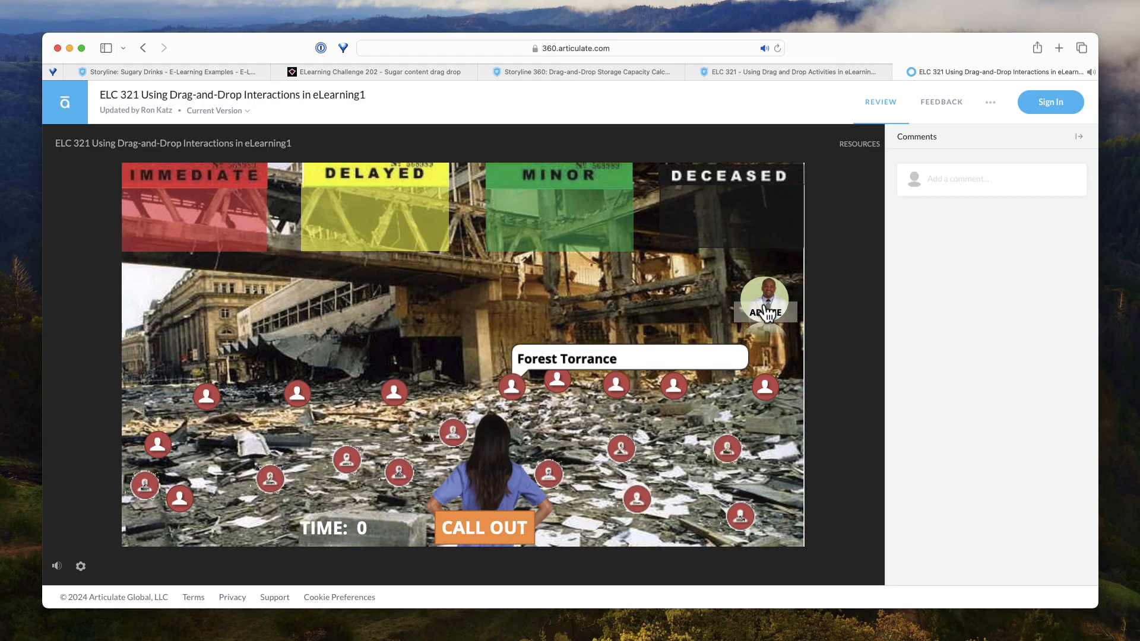
pyautogui.moveTo(606, 448)
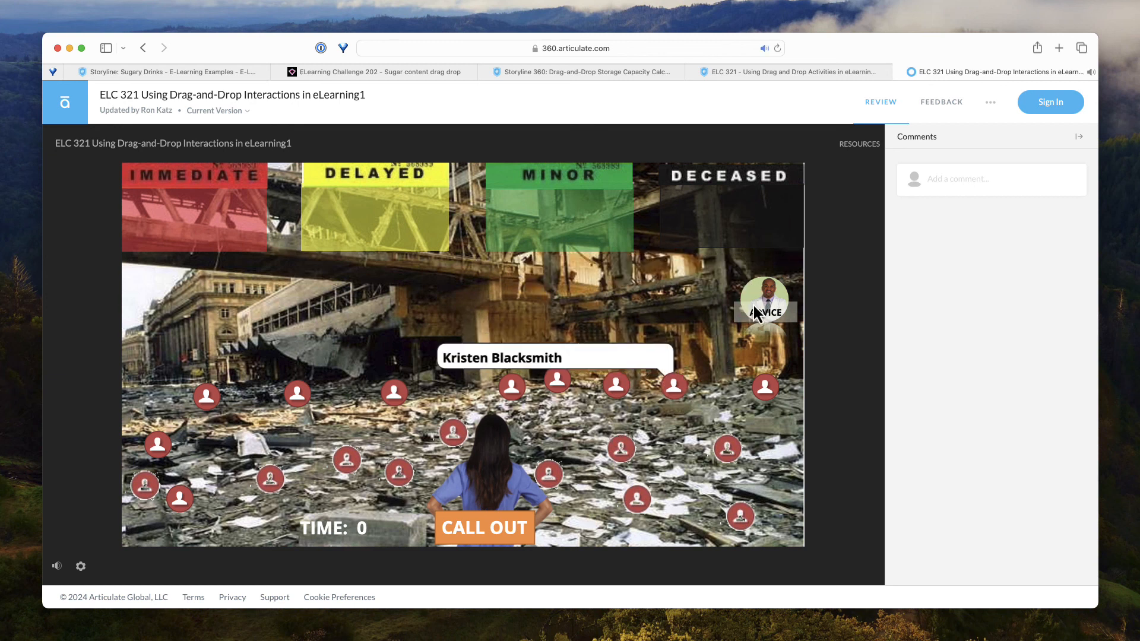
pyautogui.moveTo(691, 314)
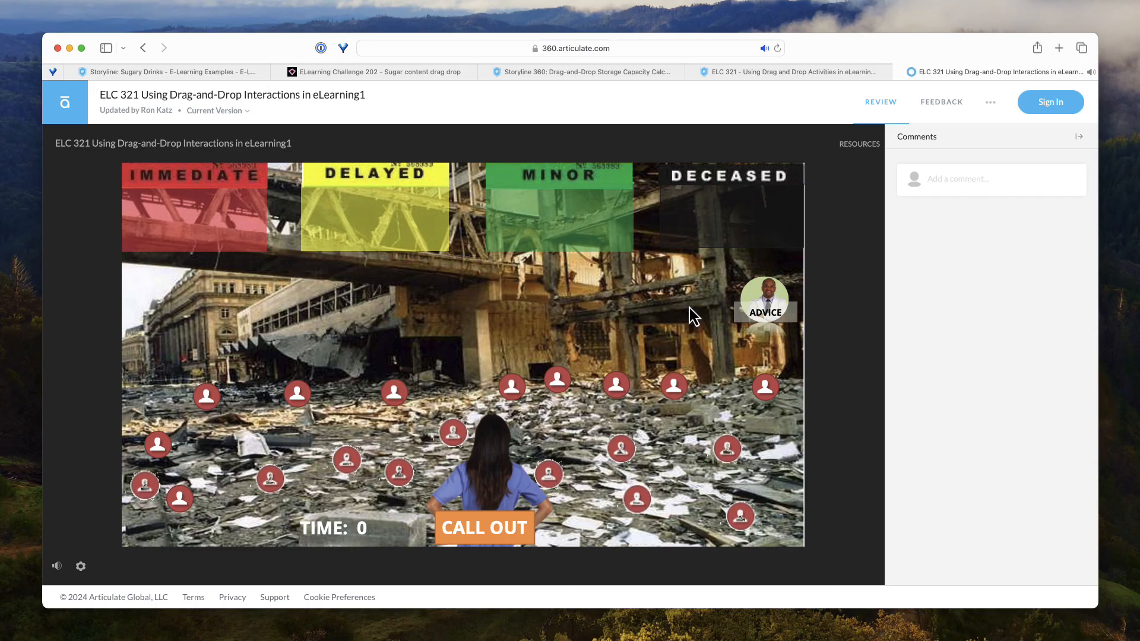
pyautogui.moveTo(700, 342)
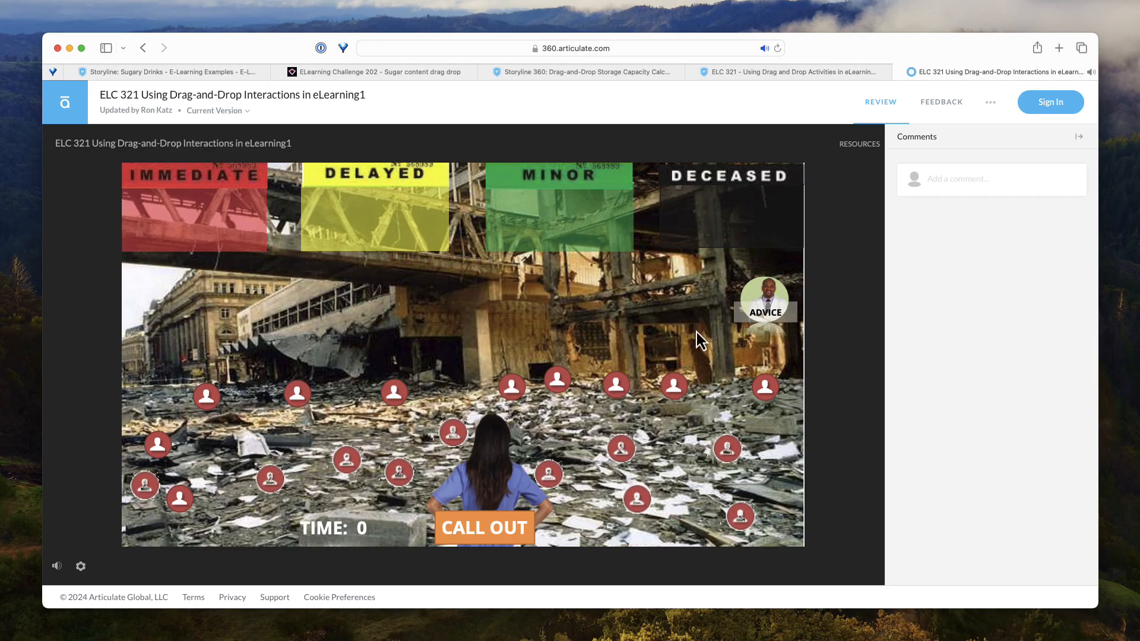
pyautogui.moveTo(691, 343)
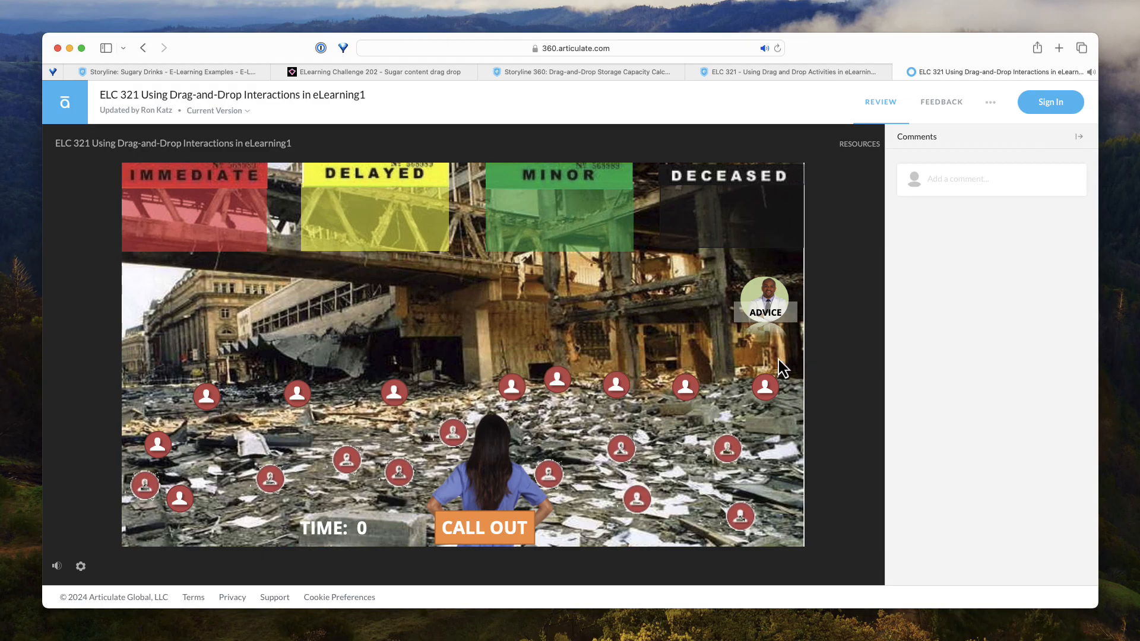
pyautogui.moveTo(742, 311)
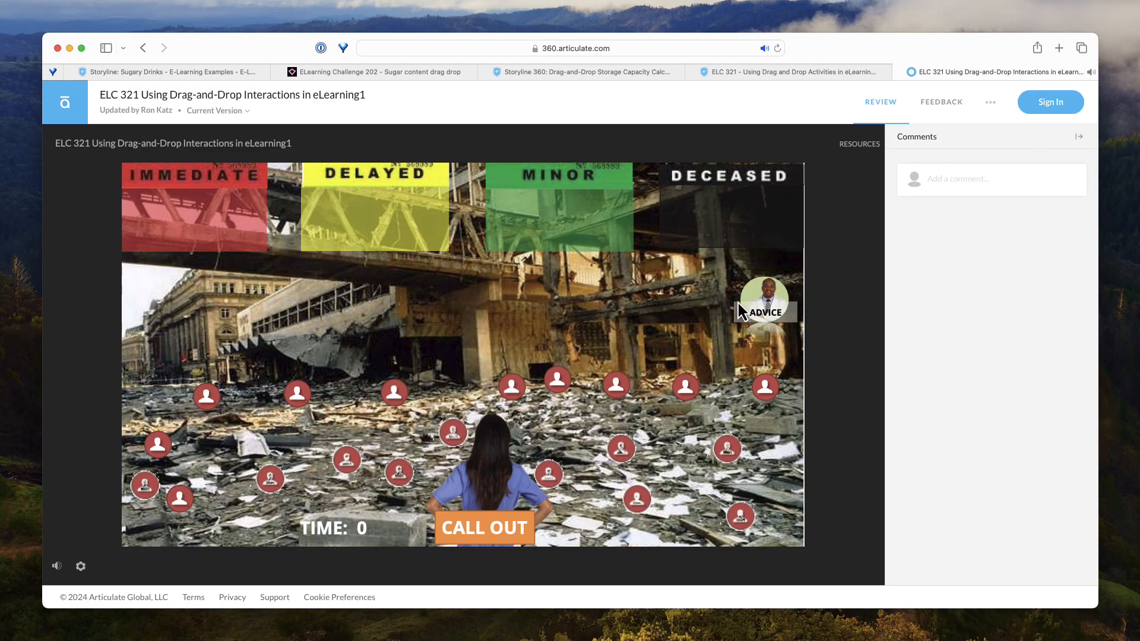
pyautogui.moveTo(696, 318)
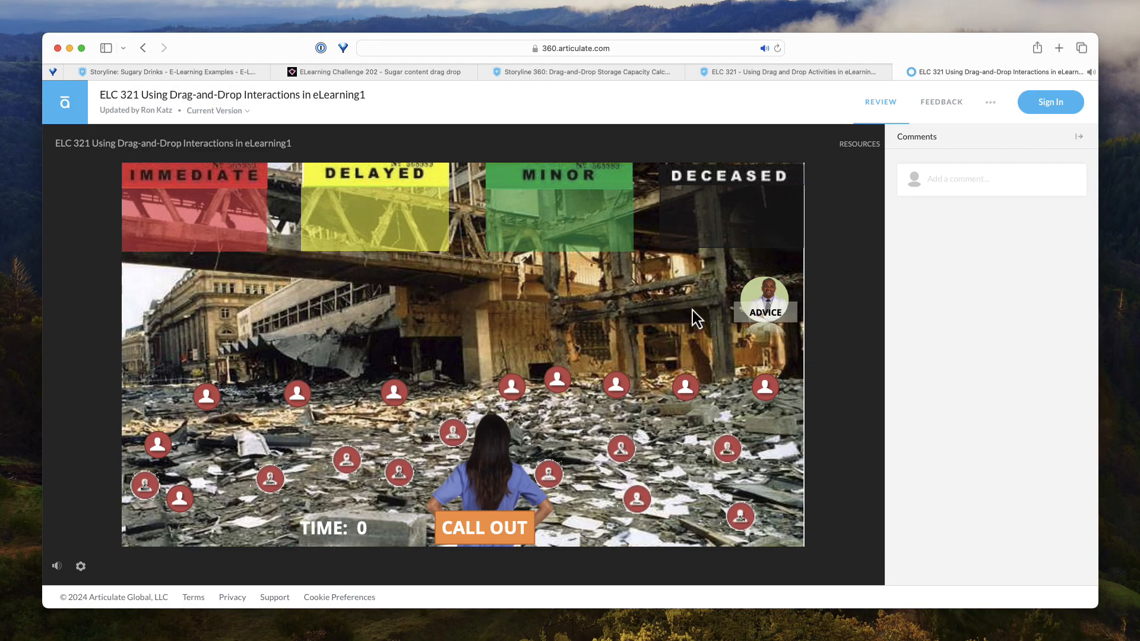